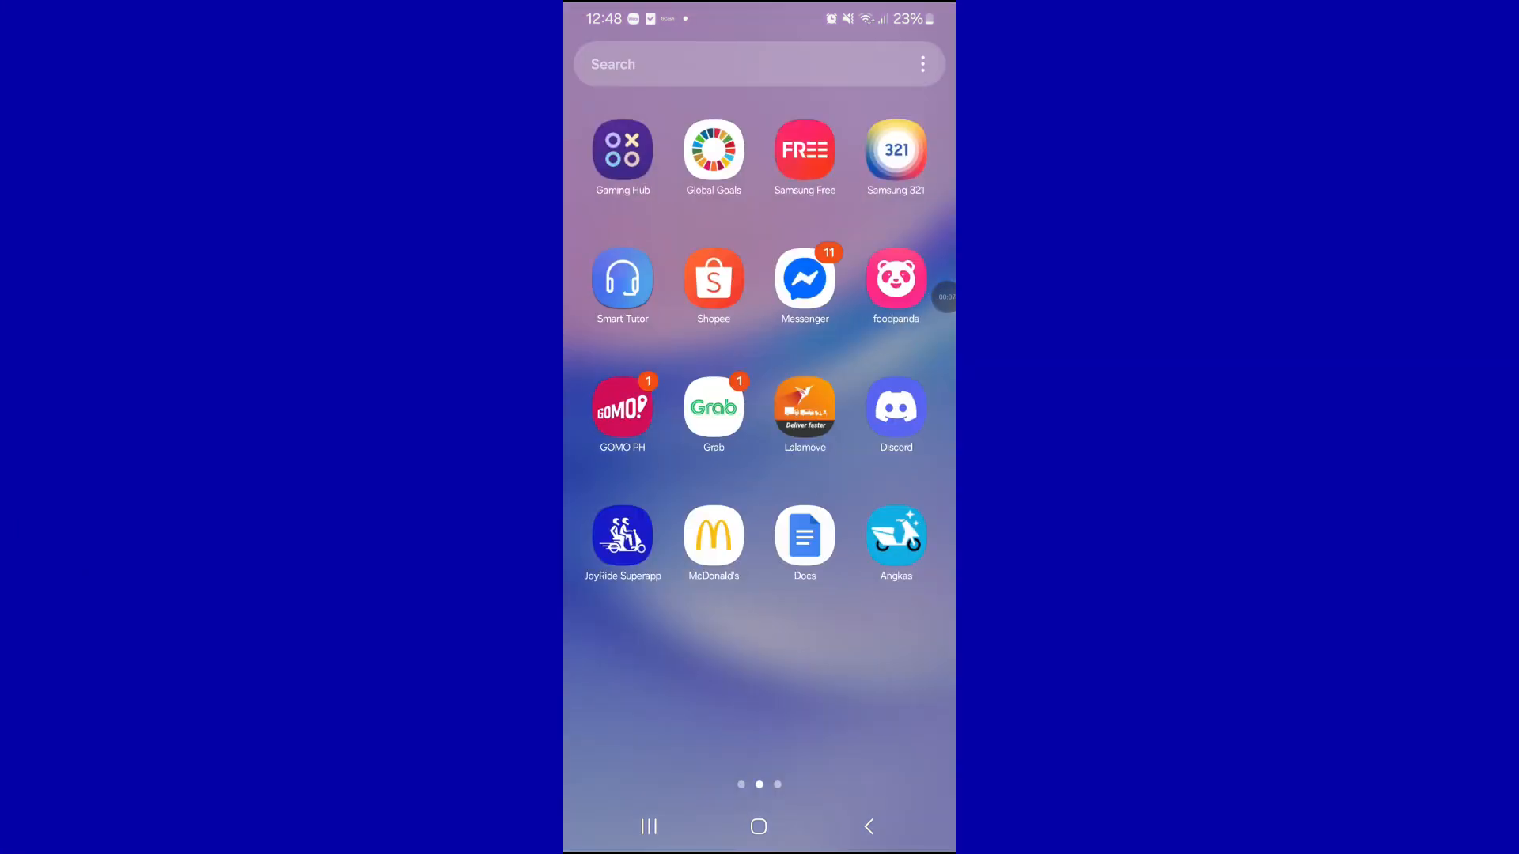
- Launch Trust Wallet from the last Android home screen page
scroll(left, 3)
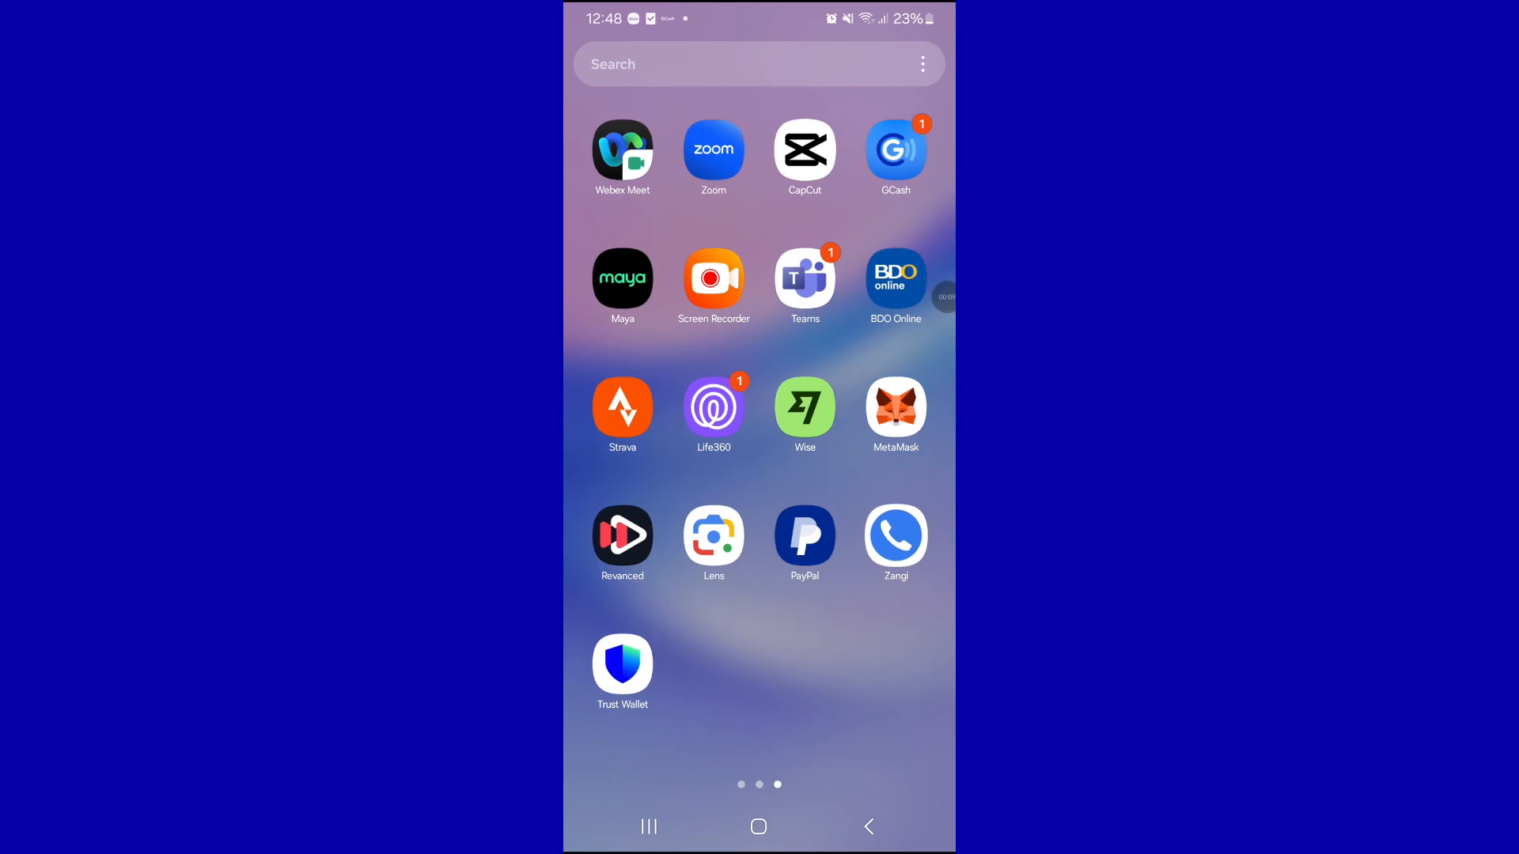
click(621, 657)
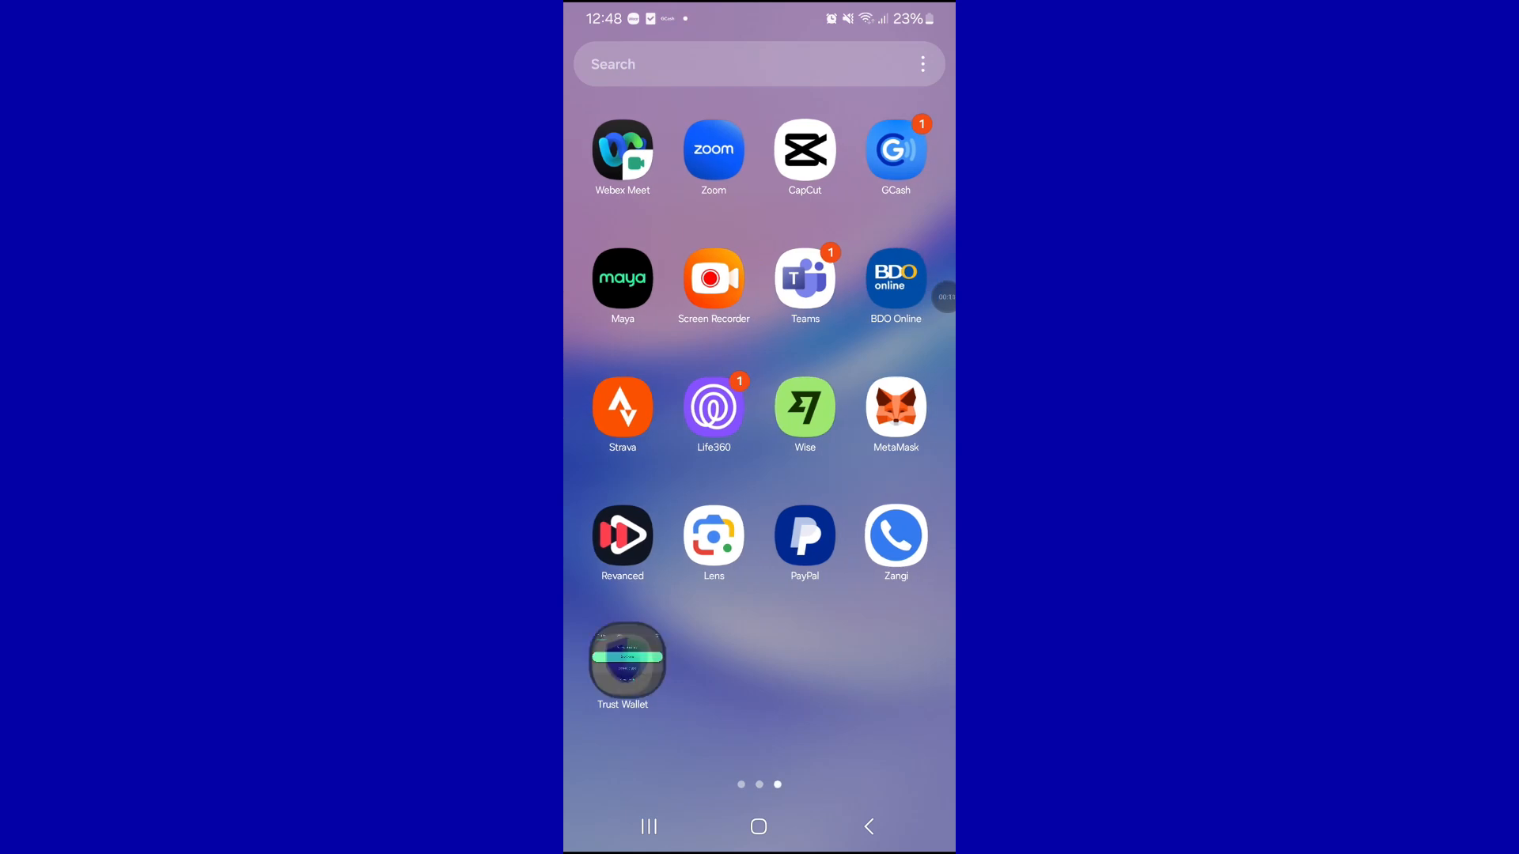
click(622, 664)
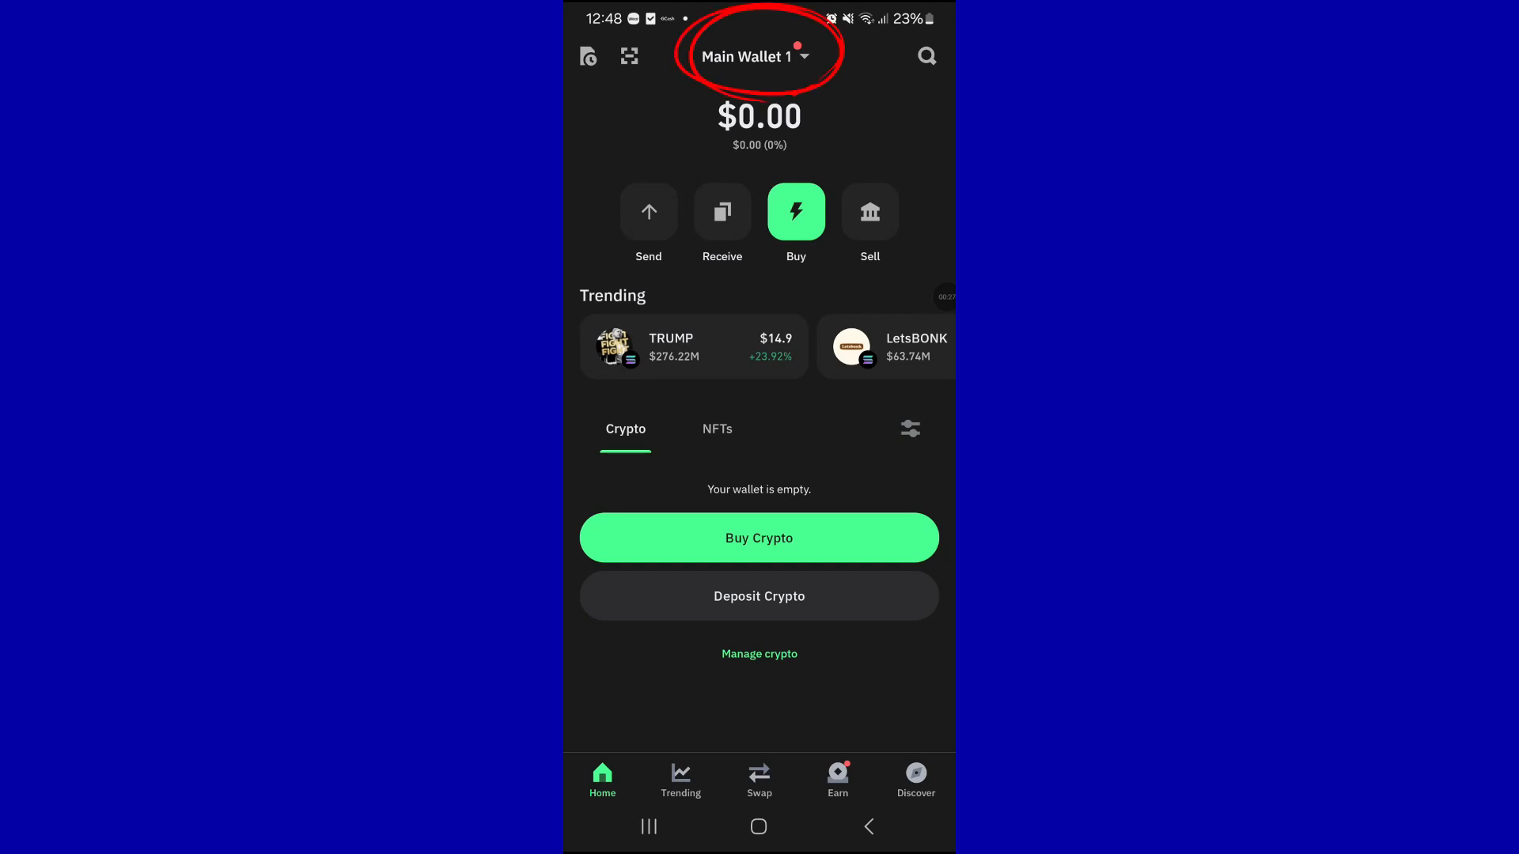
- Open the Wallets list and choose Add wallet to reach Create new wallet
click(749, 55)
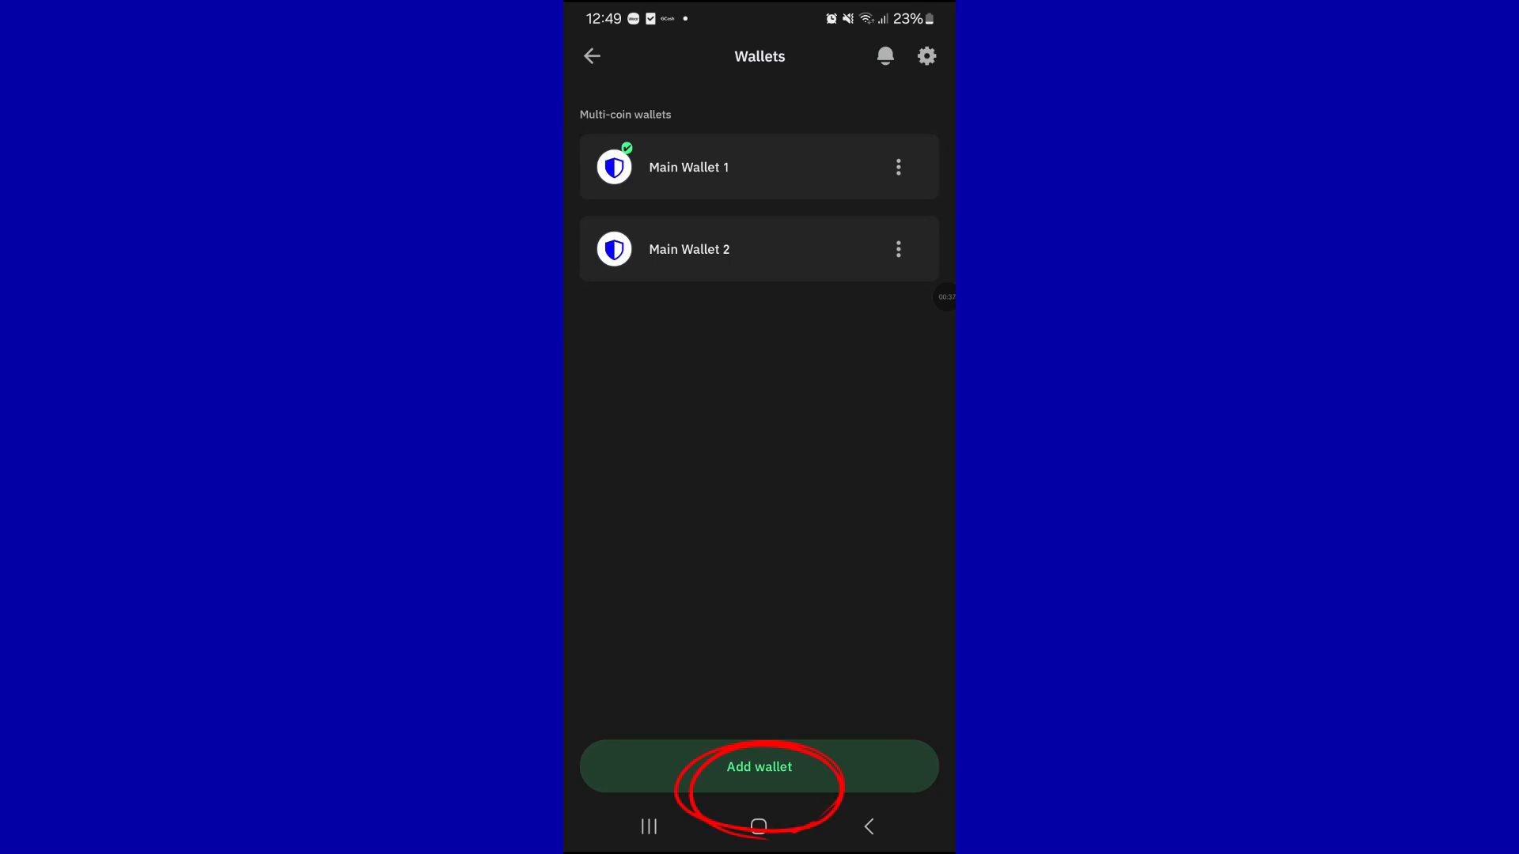
click(759, 767)
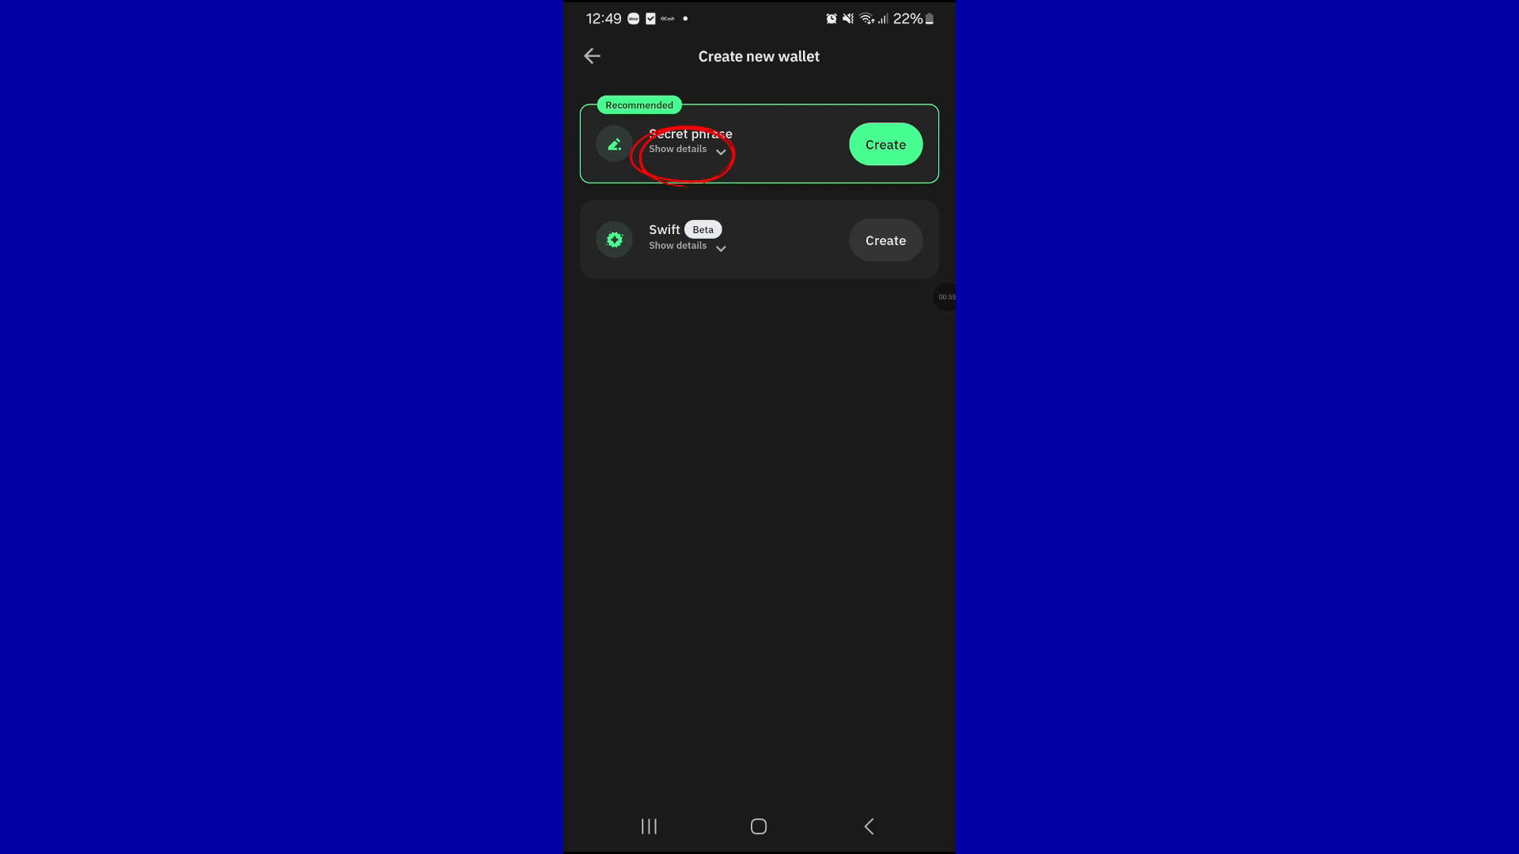
- Review the Secret phrase details, then create a secret-phrase wallet, Main Wallet 3
click(677, 149)
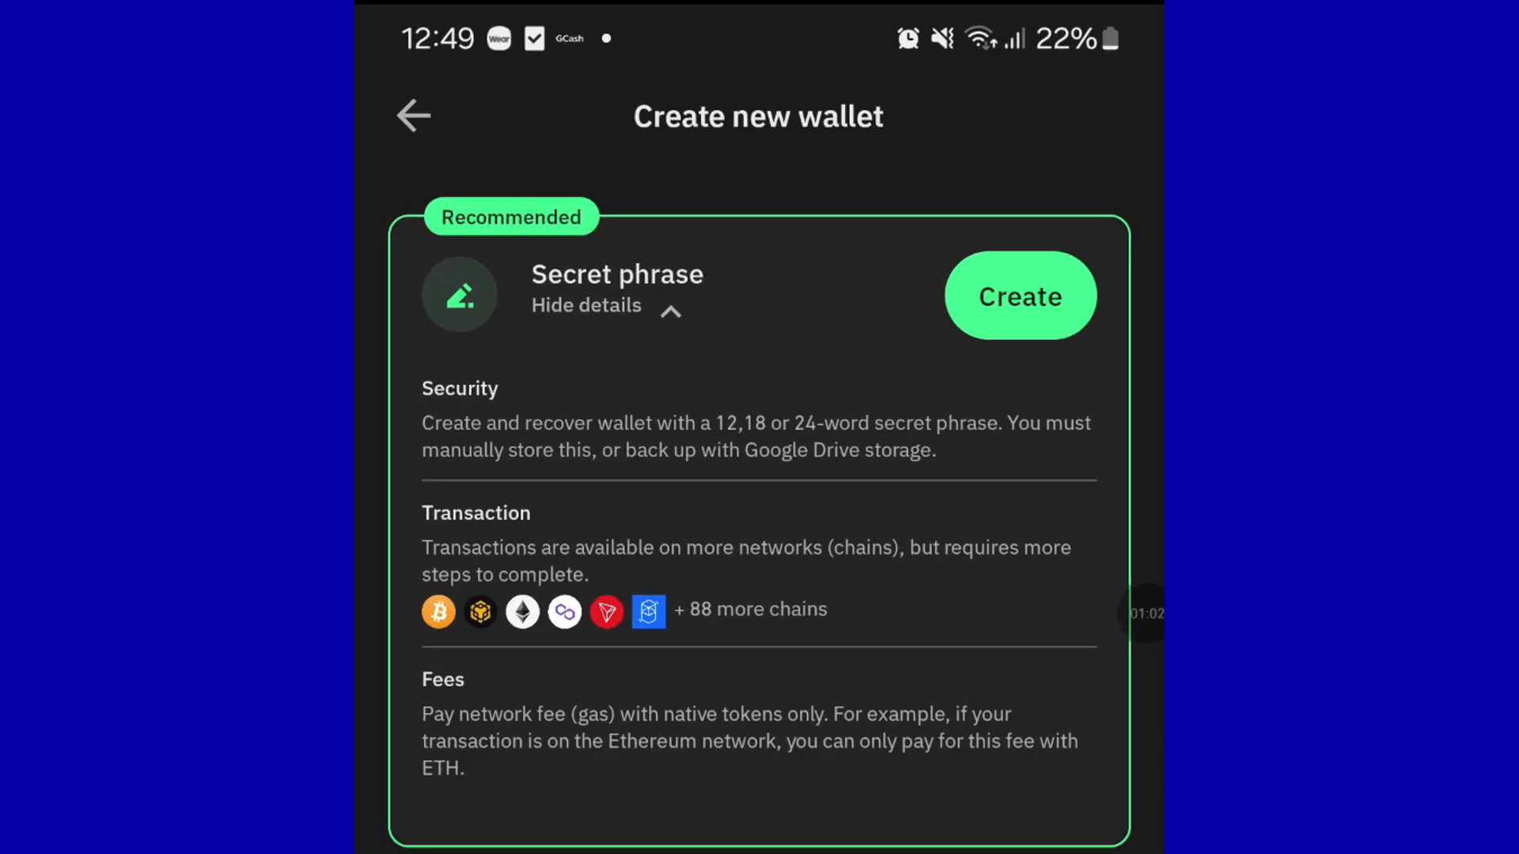
click(586, 306)
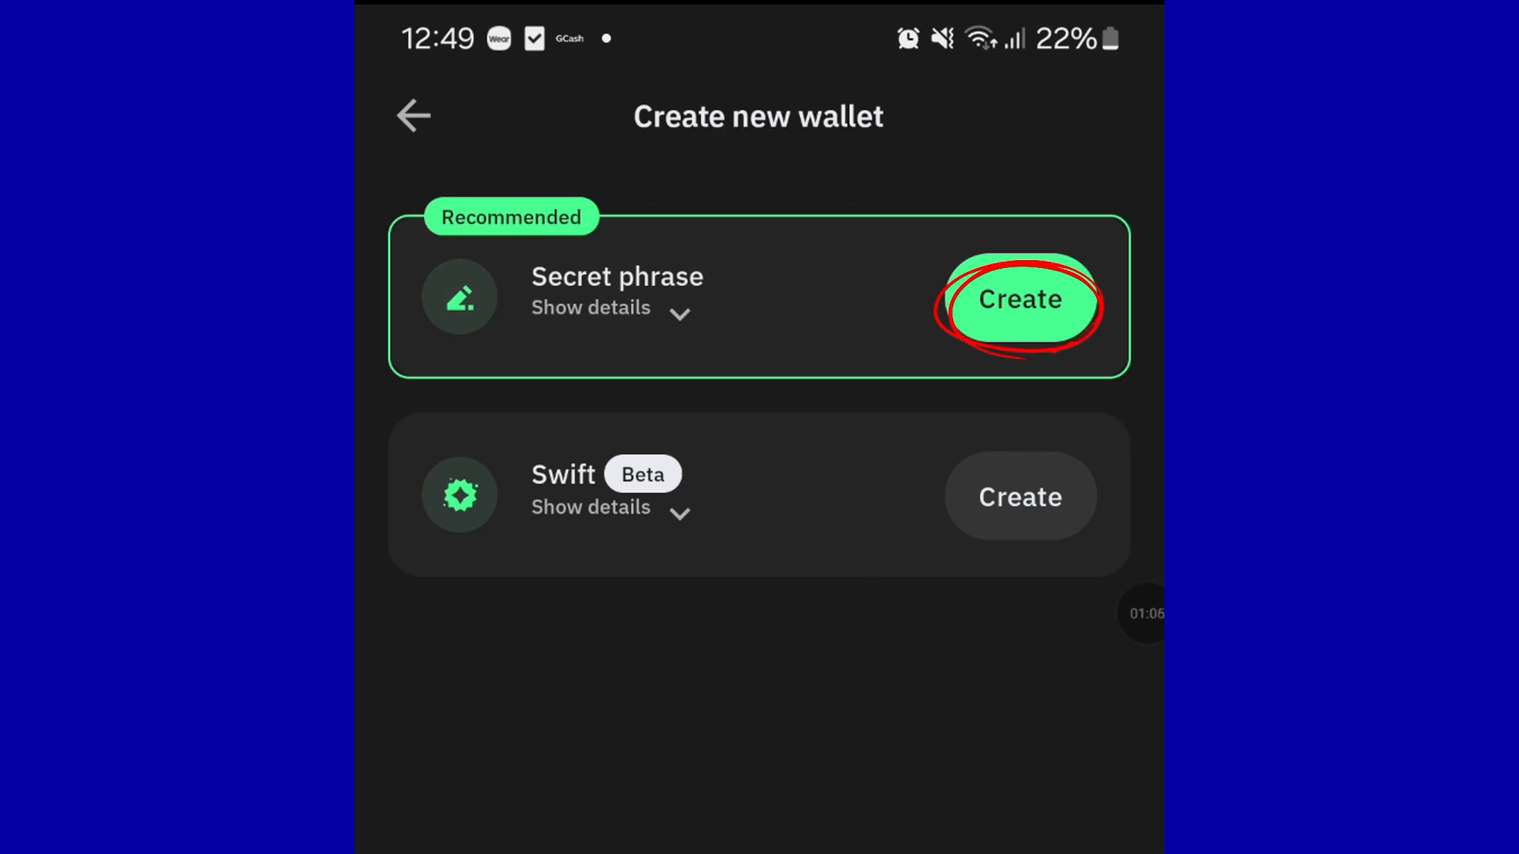
click(1018, 298)
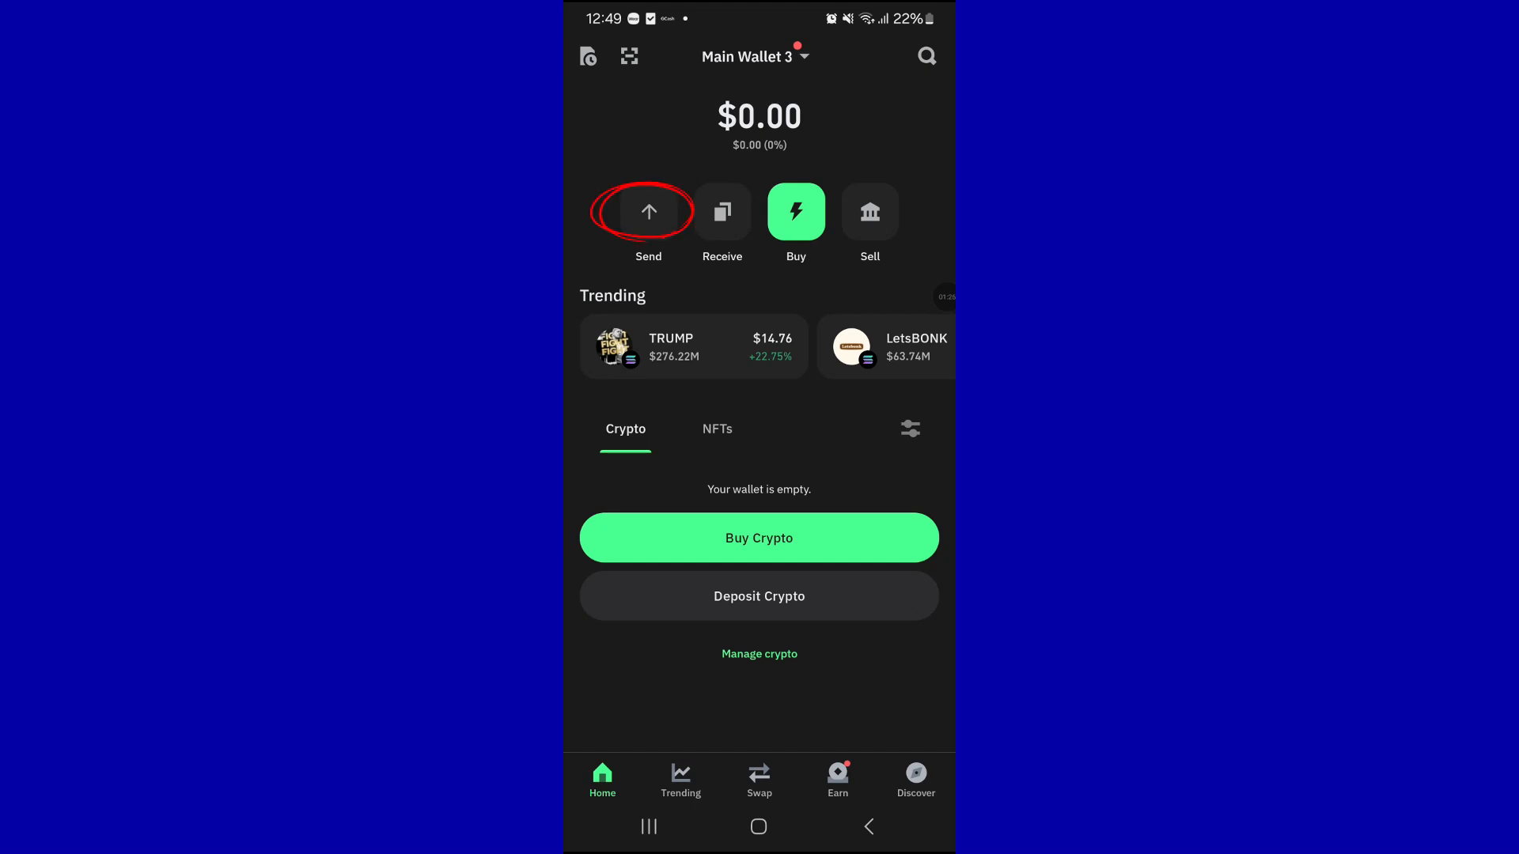
- Start a Send from Main Wallet 3 and open the All Networks list
click(648, 211)
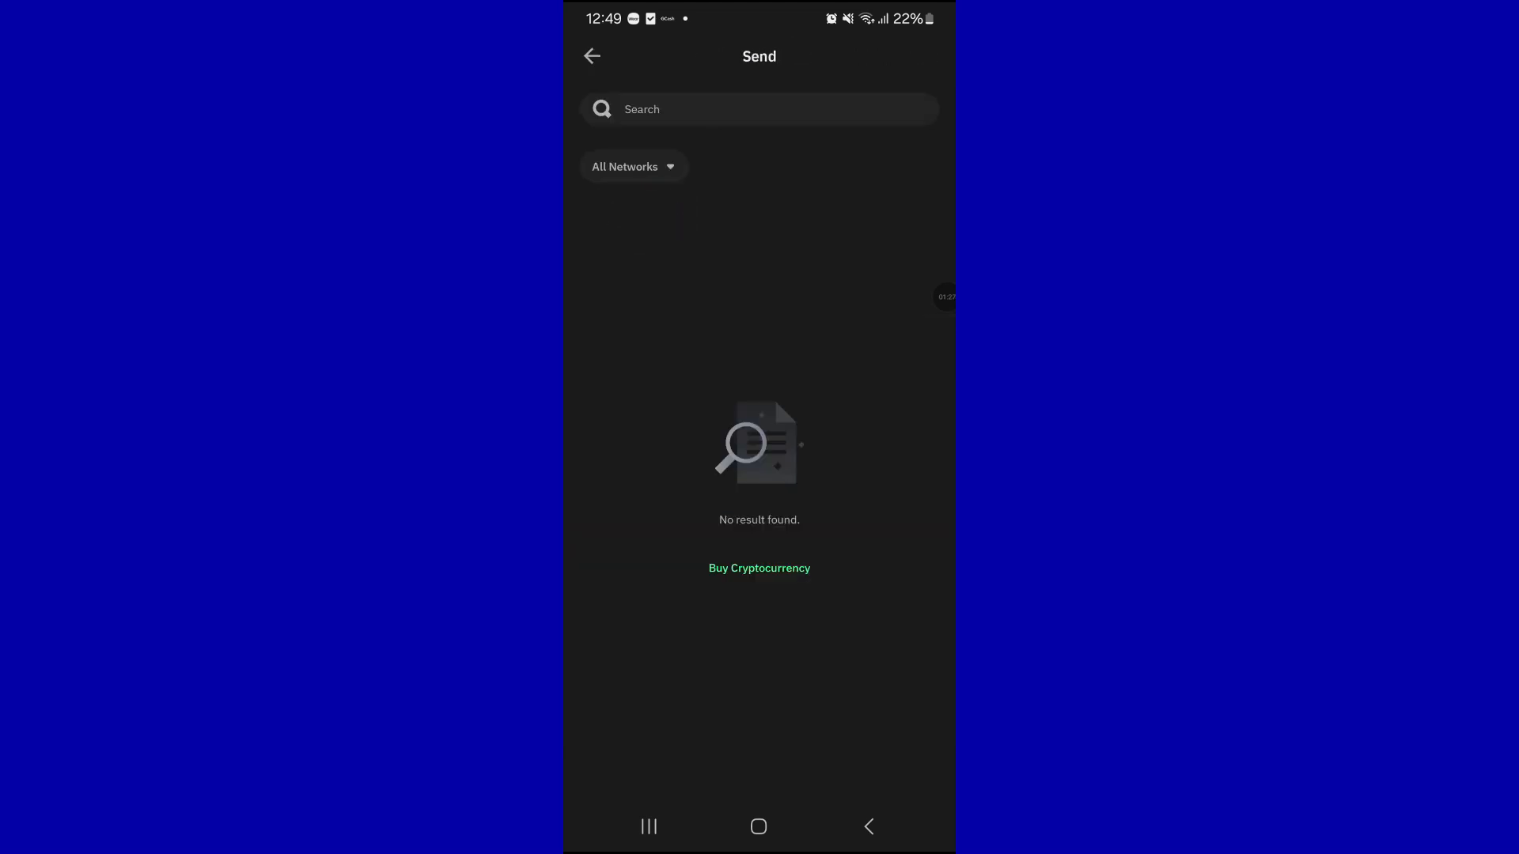
click(633, 165)
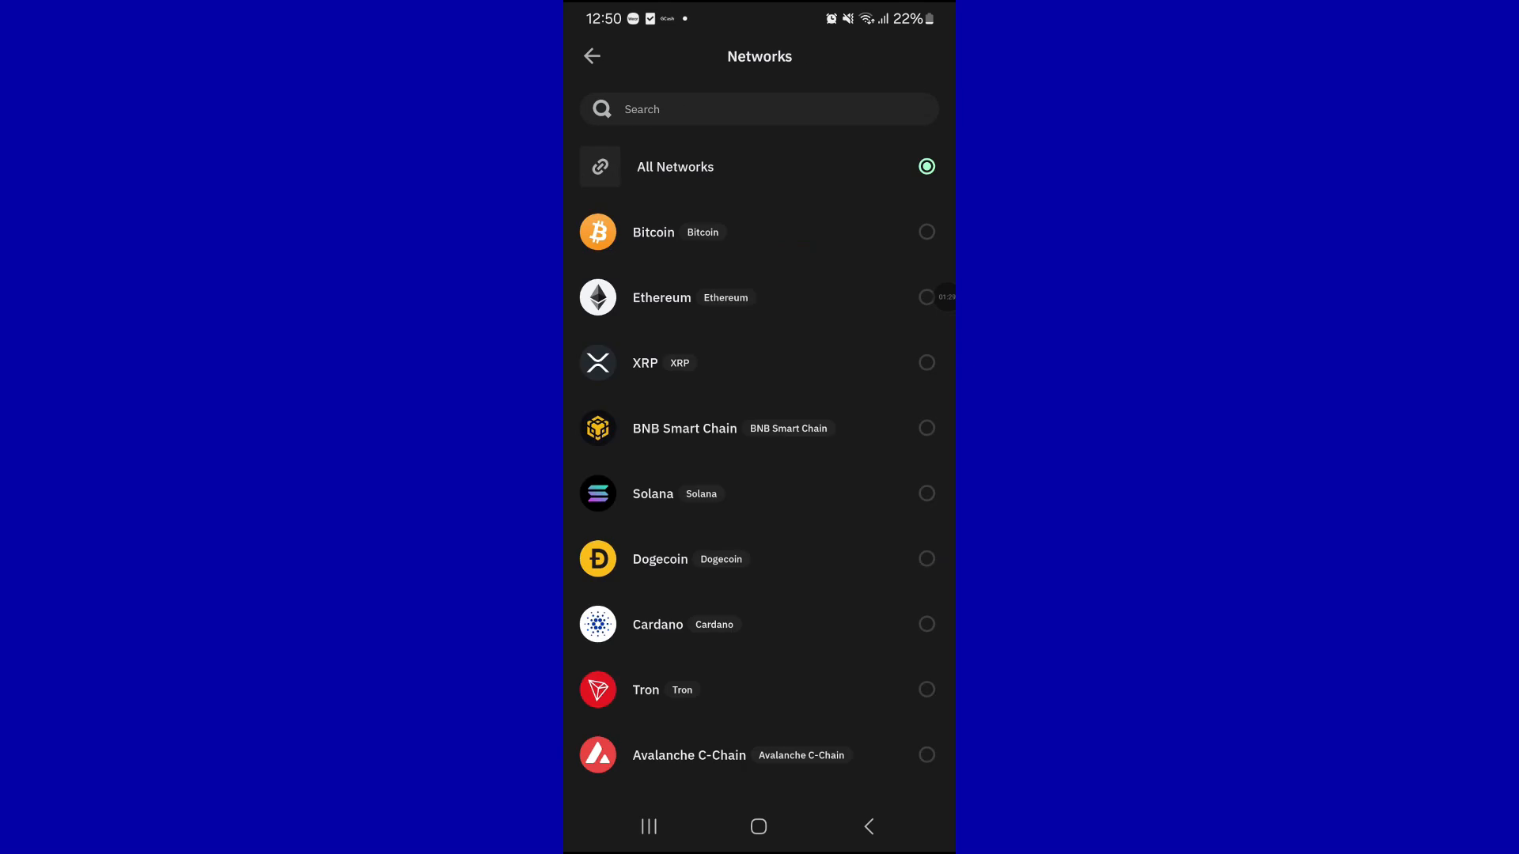